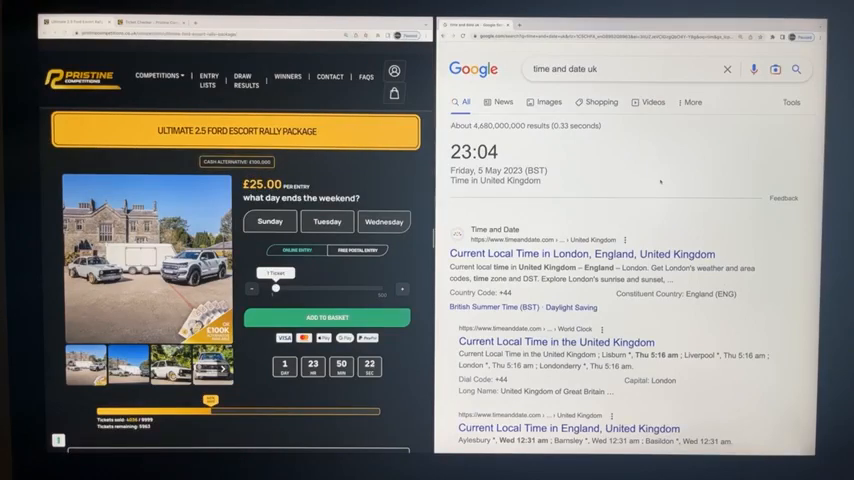
# - Switch to the browser tab holding the Pristine ticket checker and Google search
pyautogui.click(150, 22)
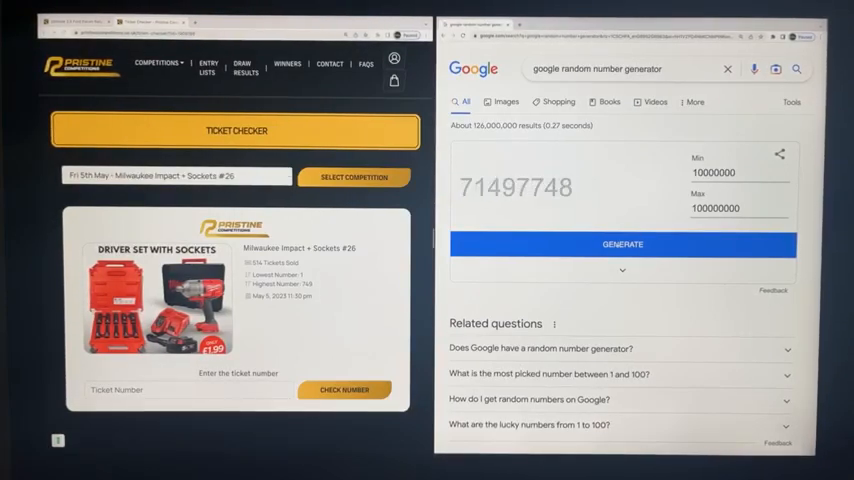
# - Generate a few practice numbers before resetting the range to 1–749 for the 512 draw
pyautogui.click(622, 244)
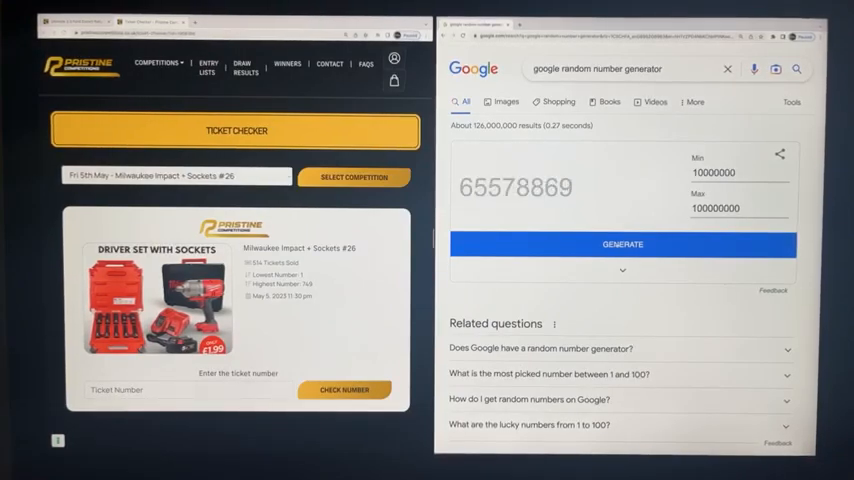
pyautogui.click(622, 244)
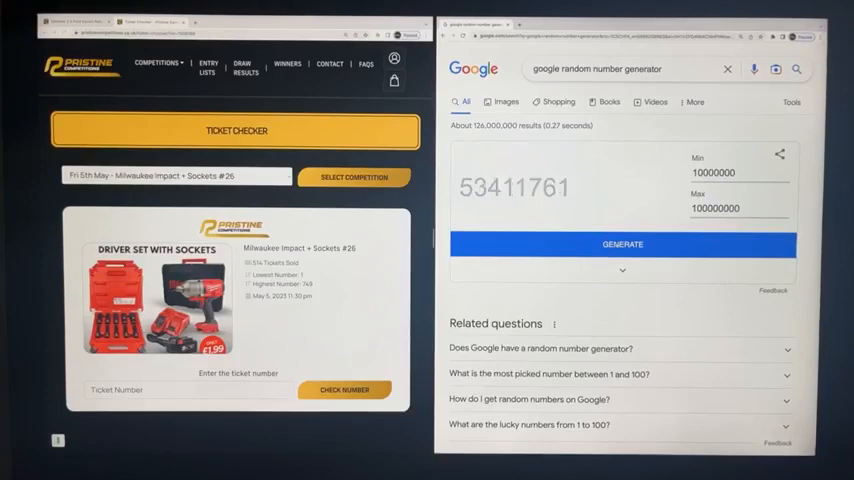
pyautogui.click(622, 244)
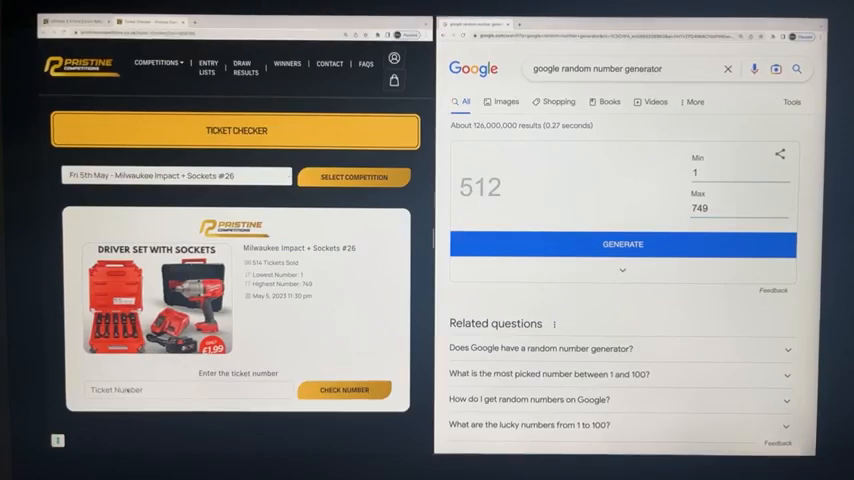
# - Enter ticket 512 in the checker and run Check Number for the Driver Set draw
pyautogui.write('512')
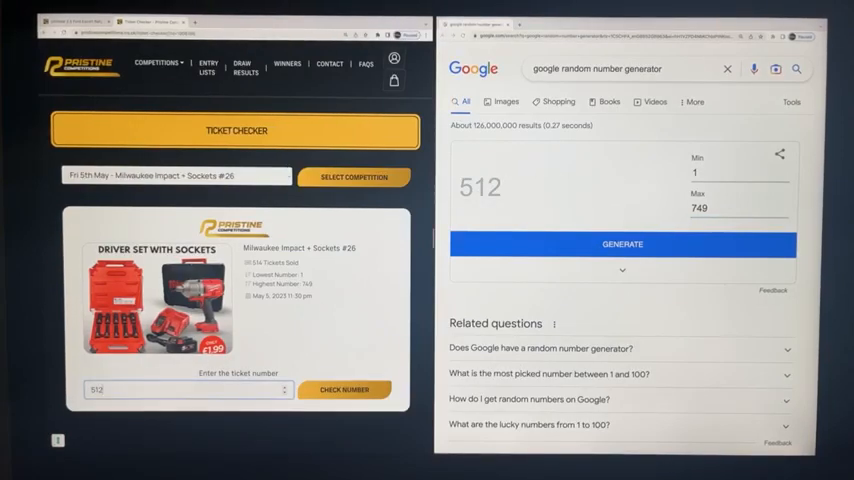
pyautogui.click(344, 388)
pyautogui.write('000000')
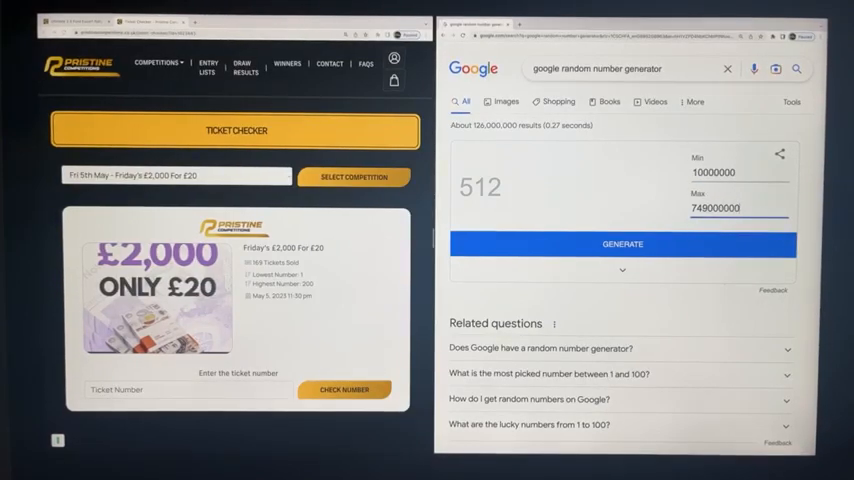
# - Generate a run of large numbers in the 10,000,000–749,000,000 range as a warm-up
pyautogui.click(622, 244)
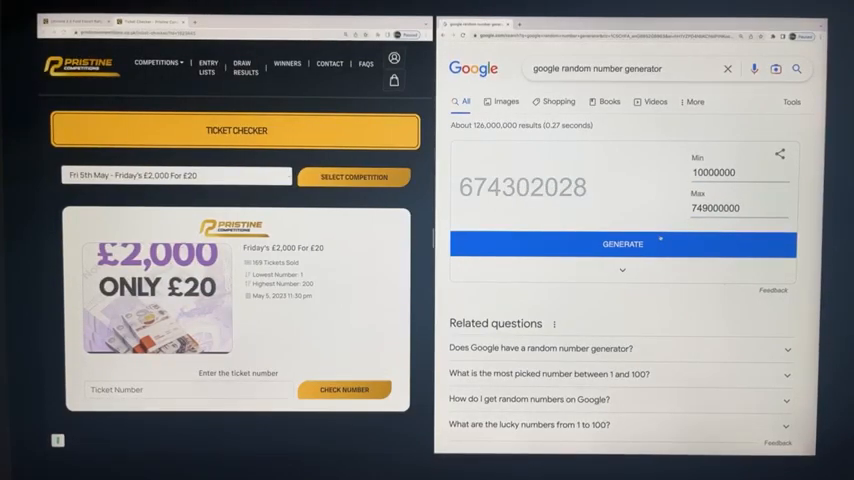
pyautogui.click(622, 244)
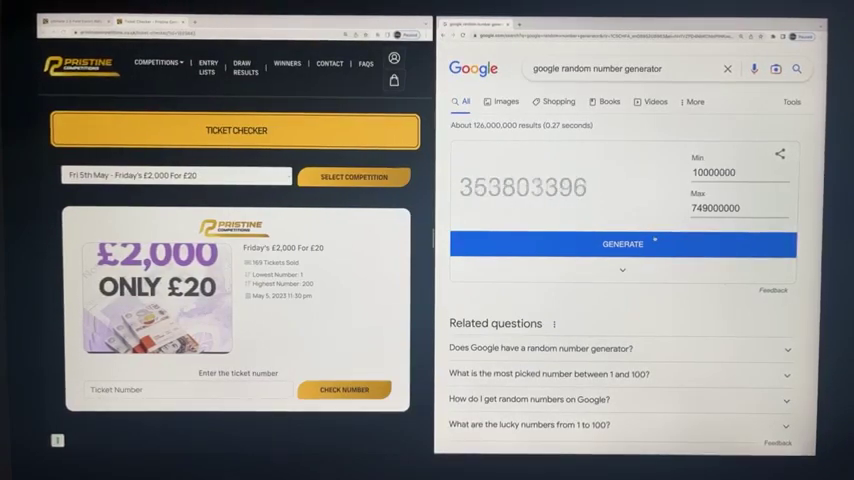
pyautogui.click(622, 244)
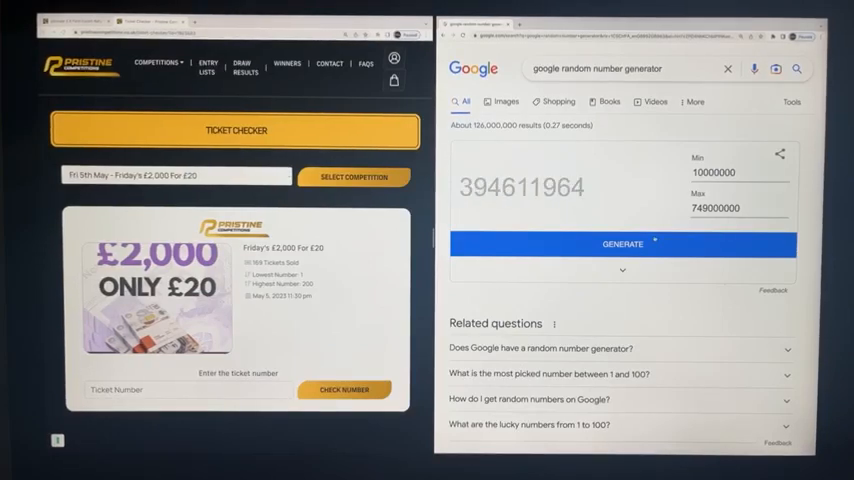
pyautogui.click(622, 244)
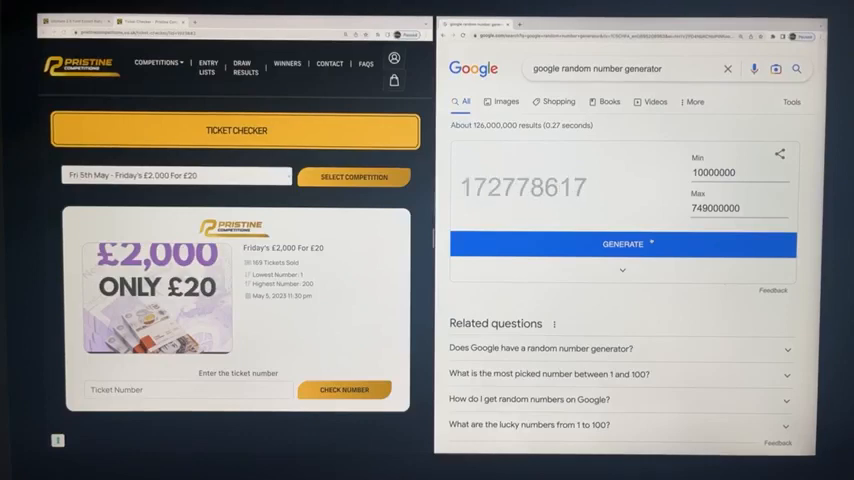
pyautogui.click(622, 244)
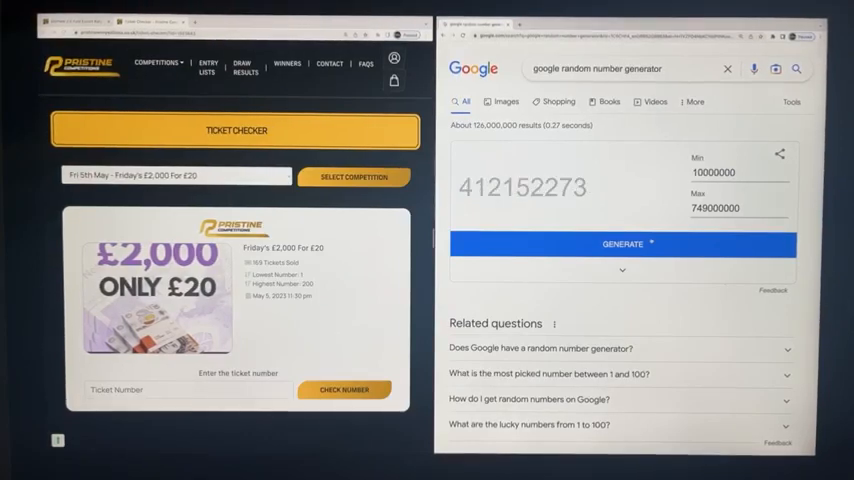
pyautogui.click(622, 244)
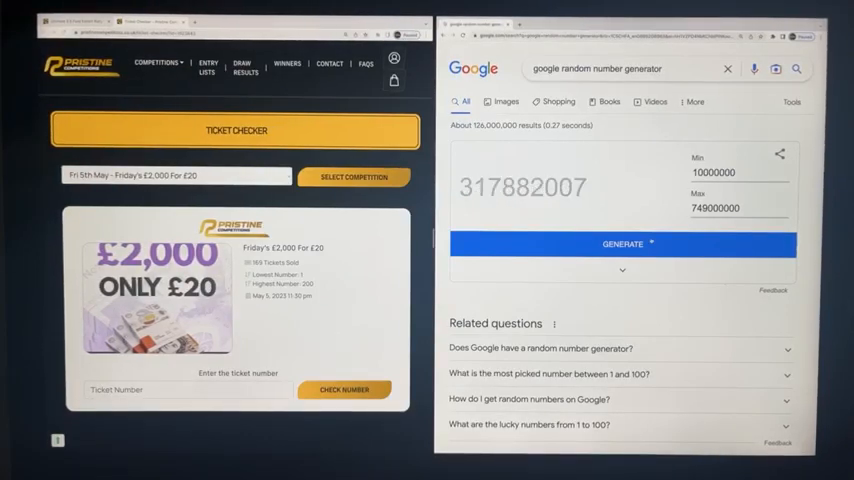
pyautogui.click(622, 244)
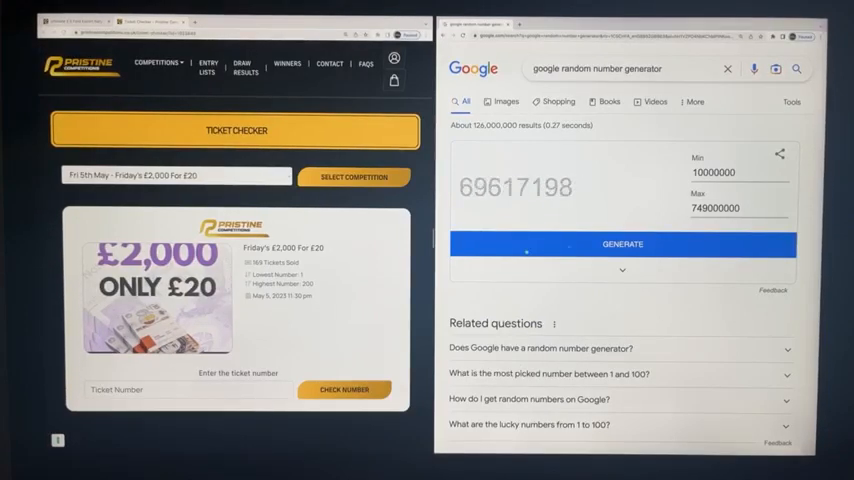
pyautogui.click(622, 244)
pyautogui.write('2')
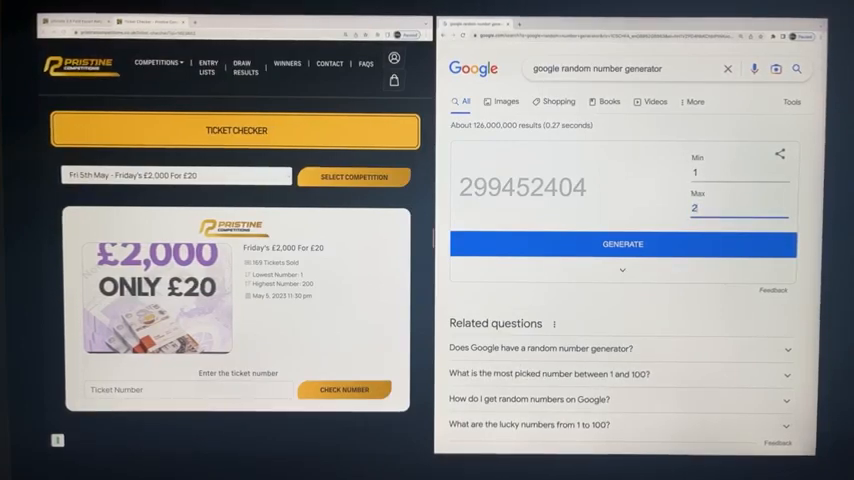
# - Finish the 1–200 range, draw 196 and start the ticket entry for the £2,000 competition
pyautogui.write('00')
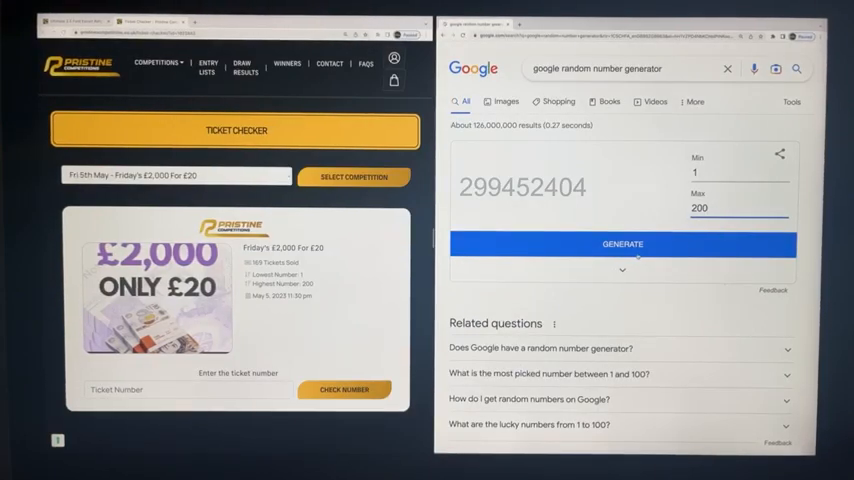
pyautogui.click(622, 244)
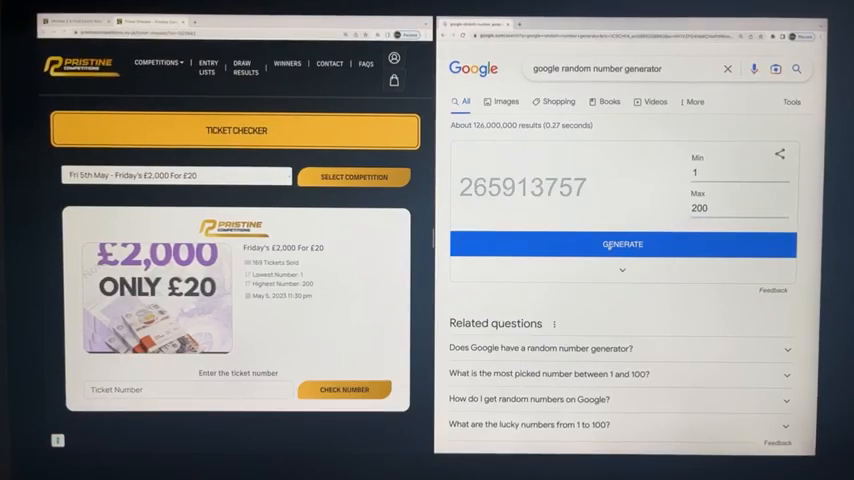
pyautogui.click(622, 244)
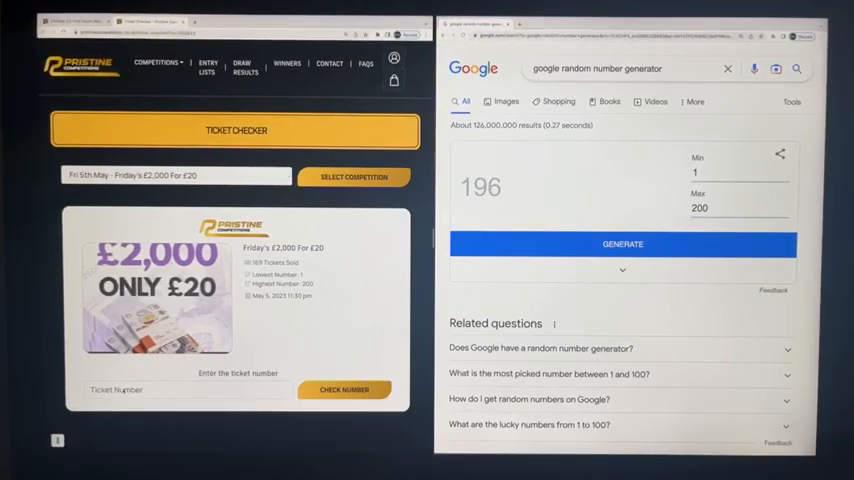
pyautogui.write('1')
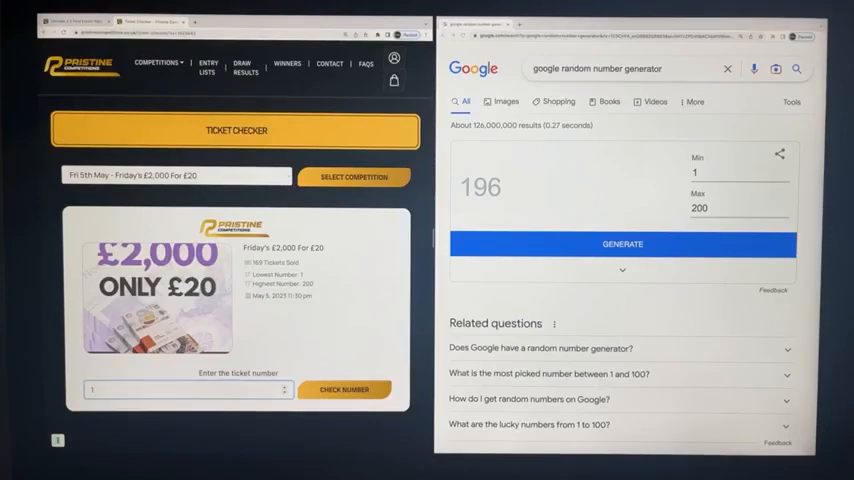
# - Check the winning ticket for the £2,000 draw, then load Friday's £5,000 For 15p
pyautogui.click(344, 388)
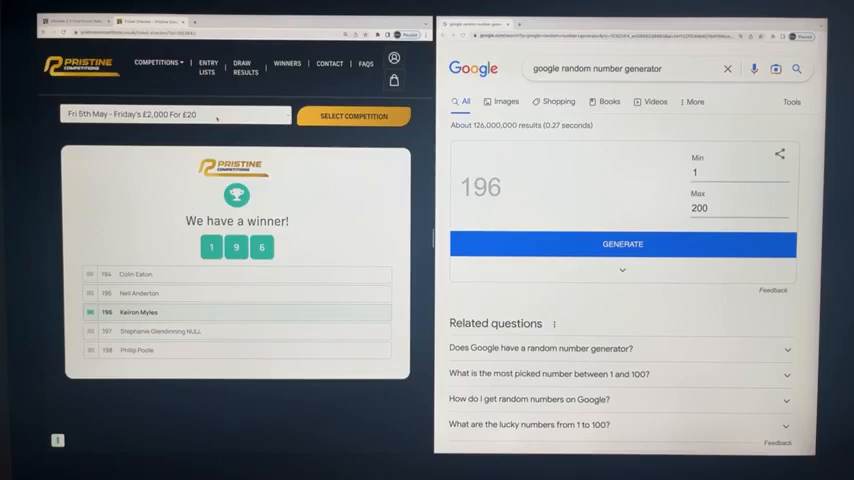
pyautogui.click(176, 114)
pyautogui.write('000000')
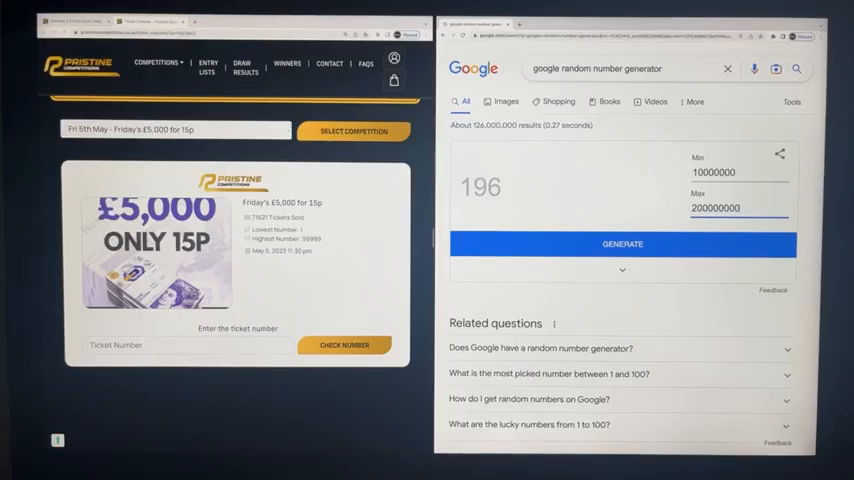
# - Generate a run of numbers between 10,000,000 and 200,000,000, ending on 180046275
pyautogui.click(622, 244)
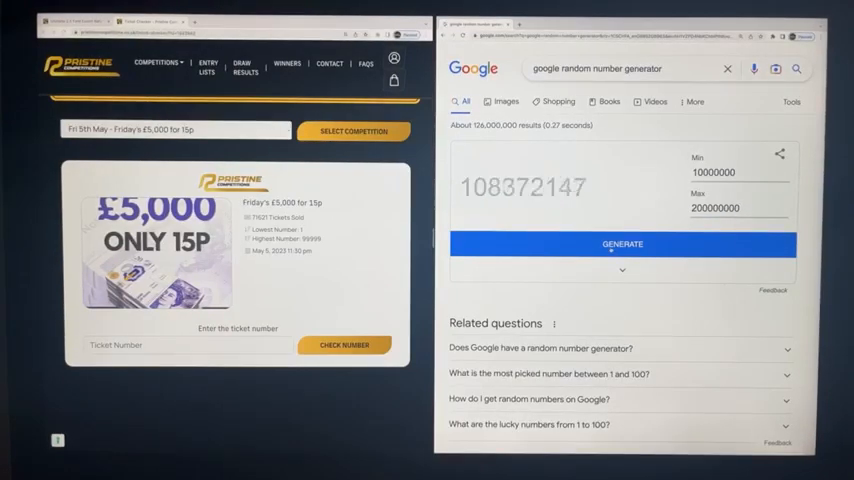
pyautogui.click(622, 244)
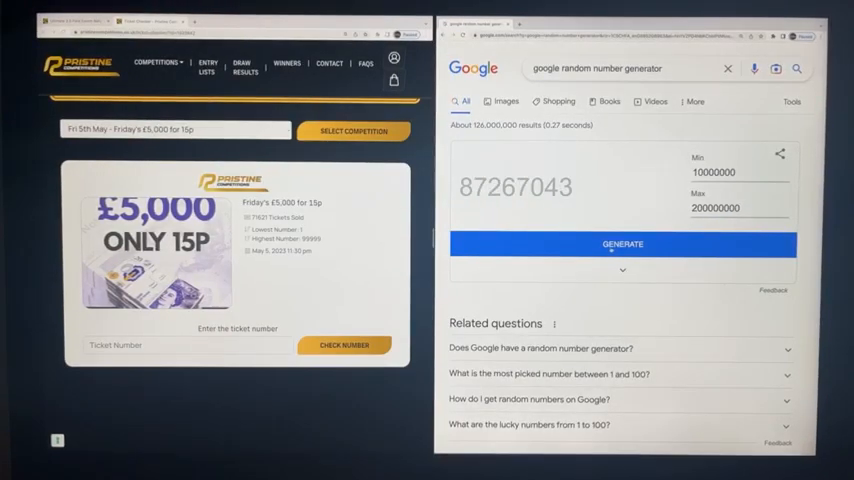
pyautogui.click(622, 244)
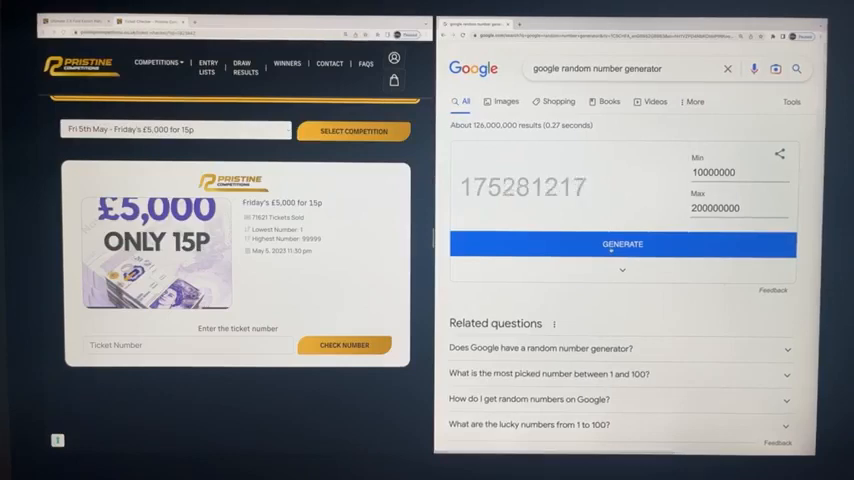
pyautogui.click(622, 244)
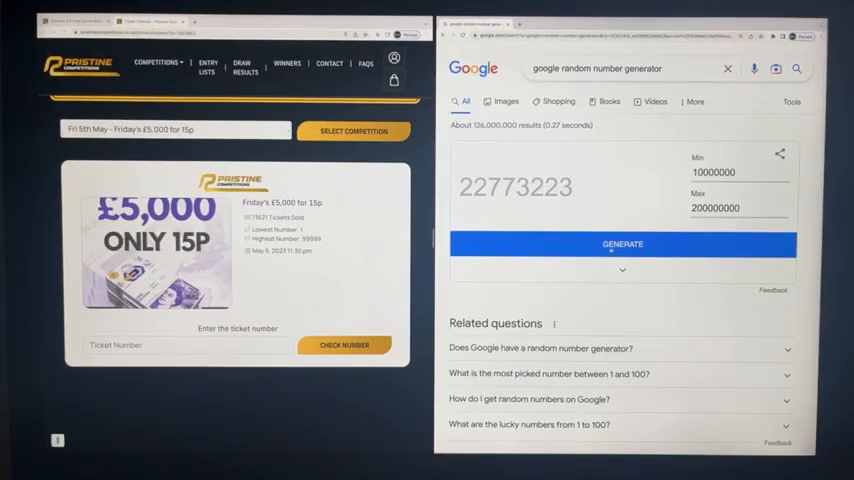
pyautogui.click(622, 244)
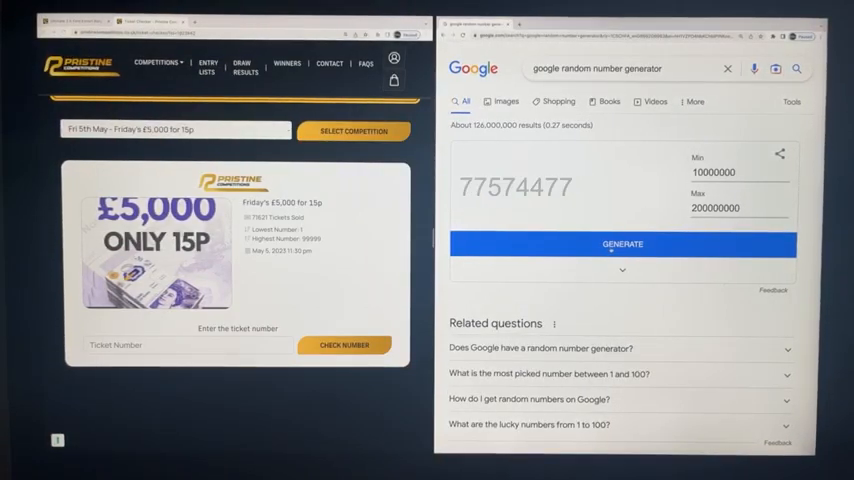
pyautogui.click(622, 244)
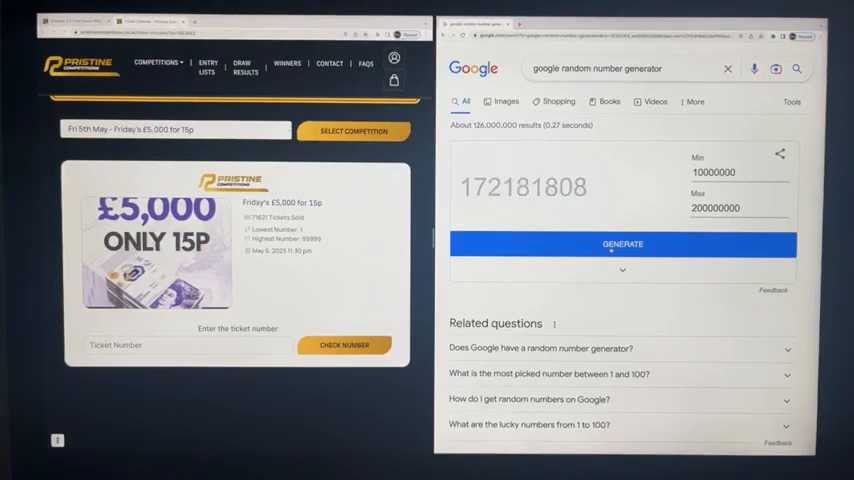
pyautogui.click(624, 244)
pyautogui.write('1')
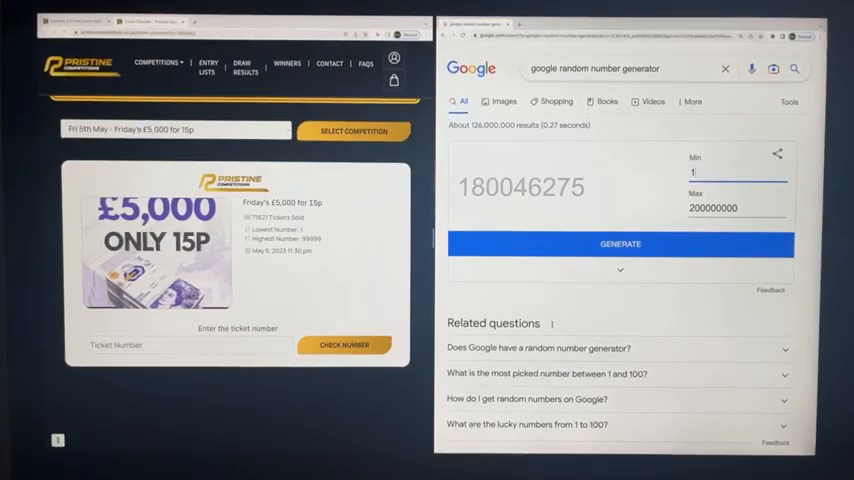
# - Reset the minimum to 1, then enter ticket 39495 and check it for the £5,000 draw
pyautogui.doubleClick(712, 208)
pyautogui.write('99999')
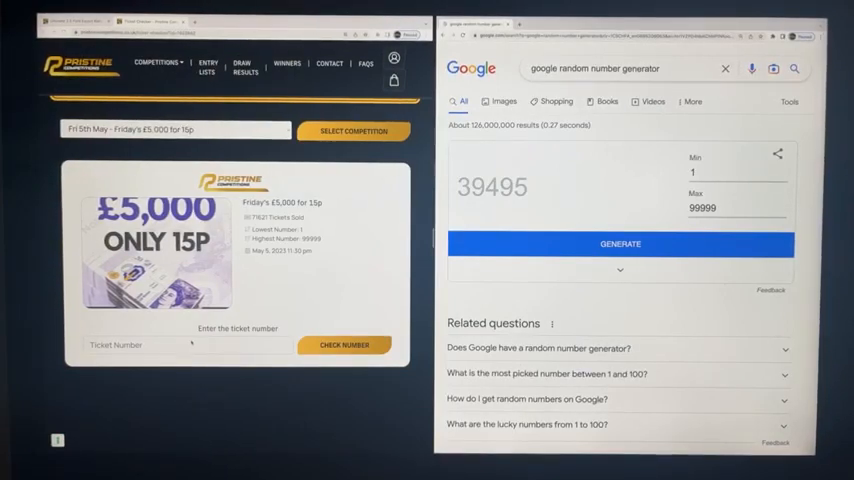
pyautogui.click(184, 344)
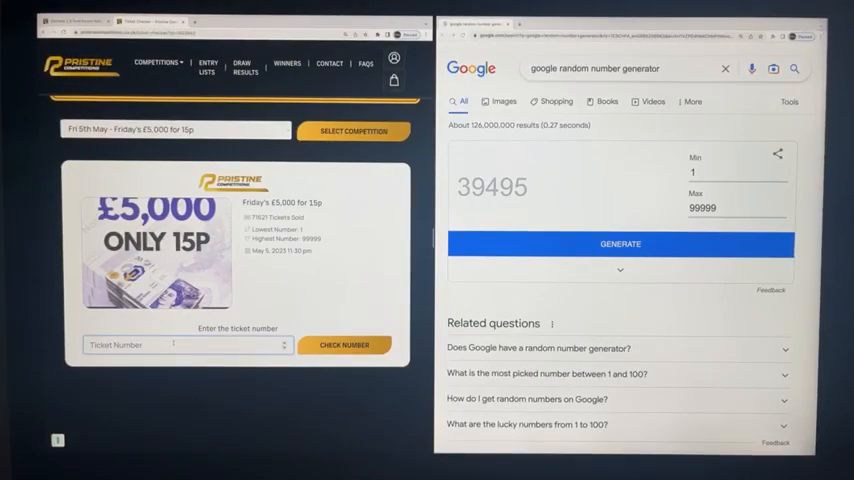
pyautogui.write('394')
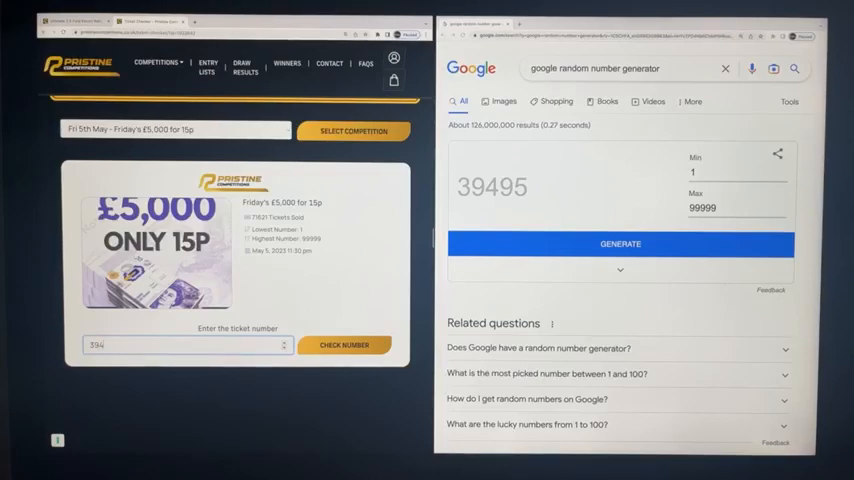
pyautogui.write('39495')
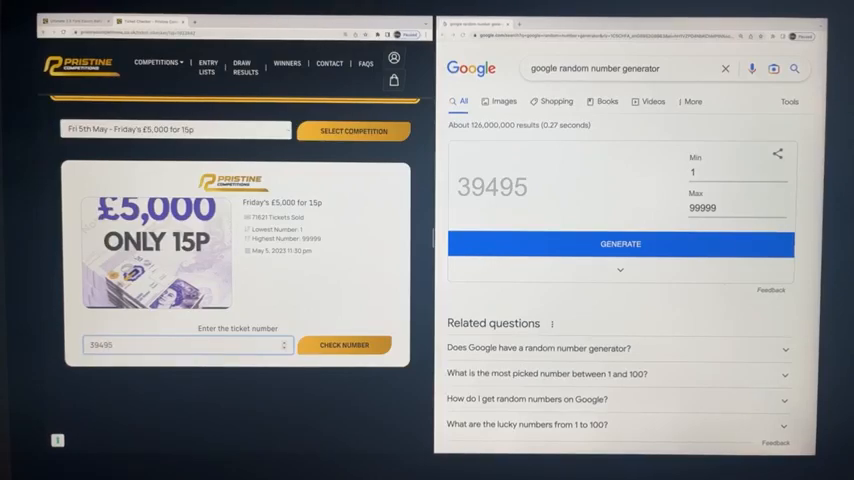
pyautogui.click(344, 344)
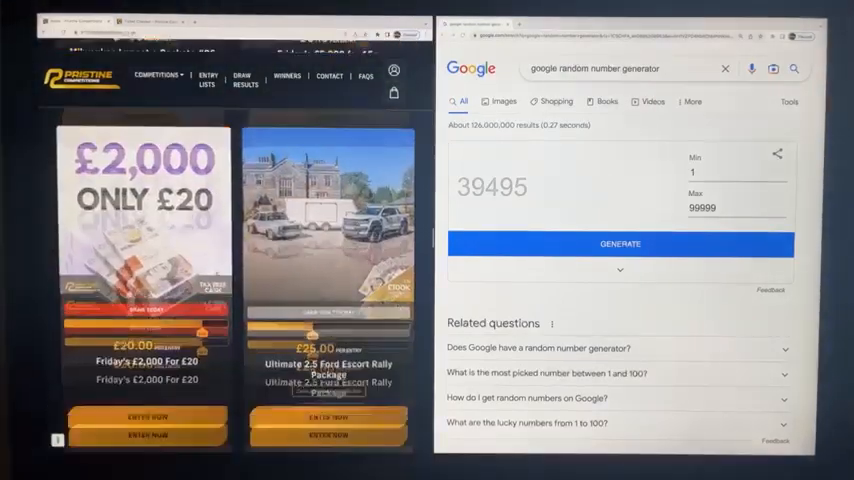
# - Scroll the competitions list down to the Ninja Foodi bundle and free £1000 cash offers
pyautogui.scroll(-3)
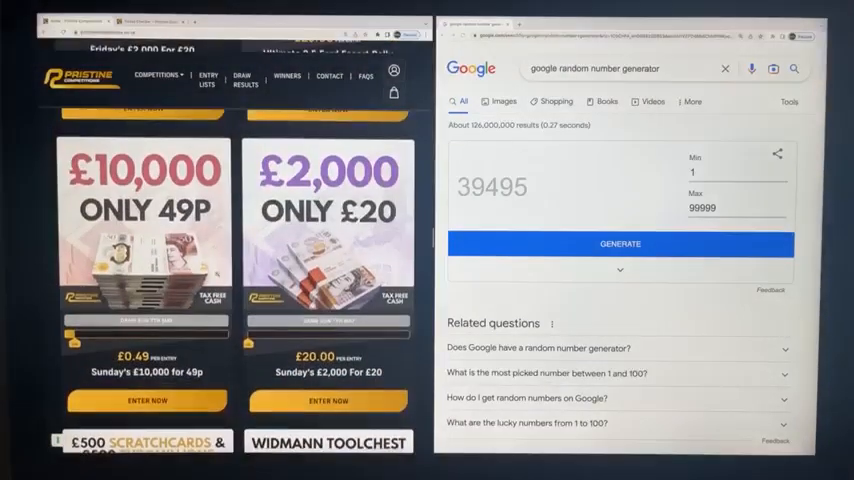
pyautogui.scroll(-3)
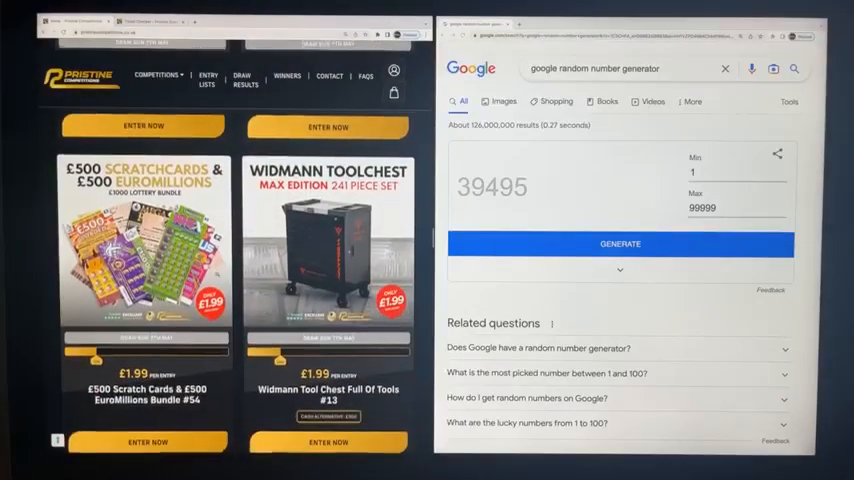
pyautogui.scroll(-3)
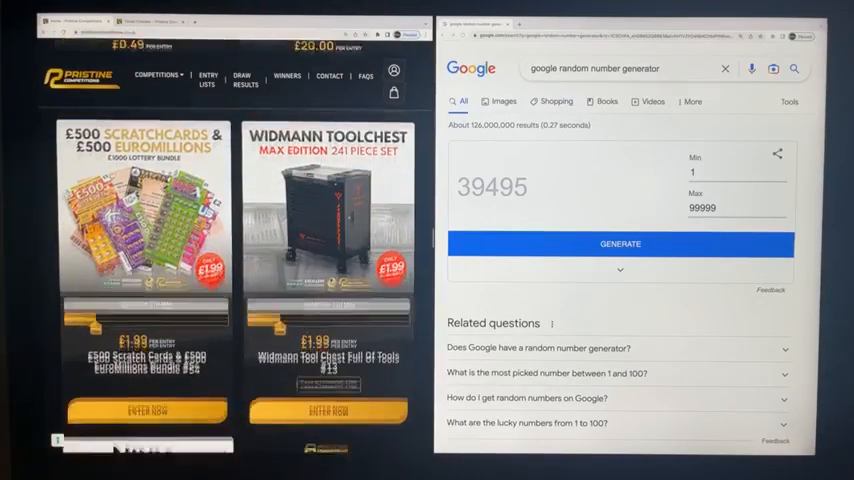
pyautogui.scroll(-3)
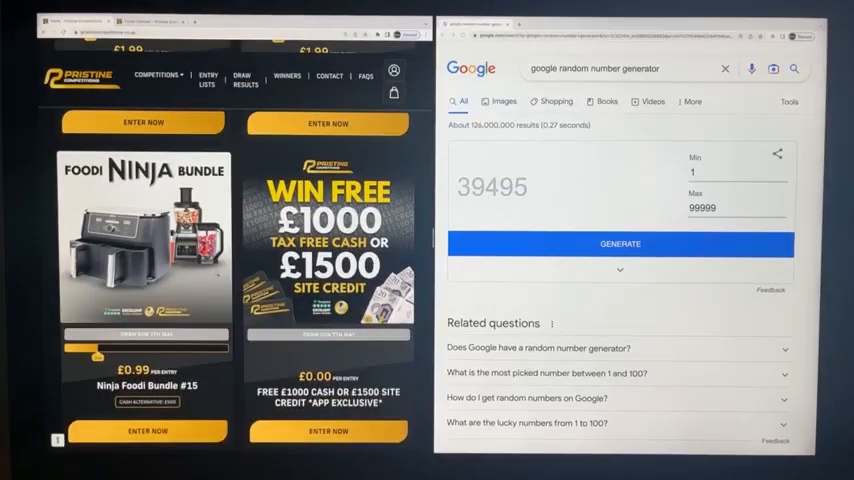